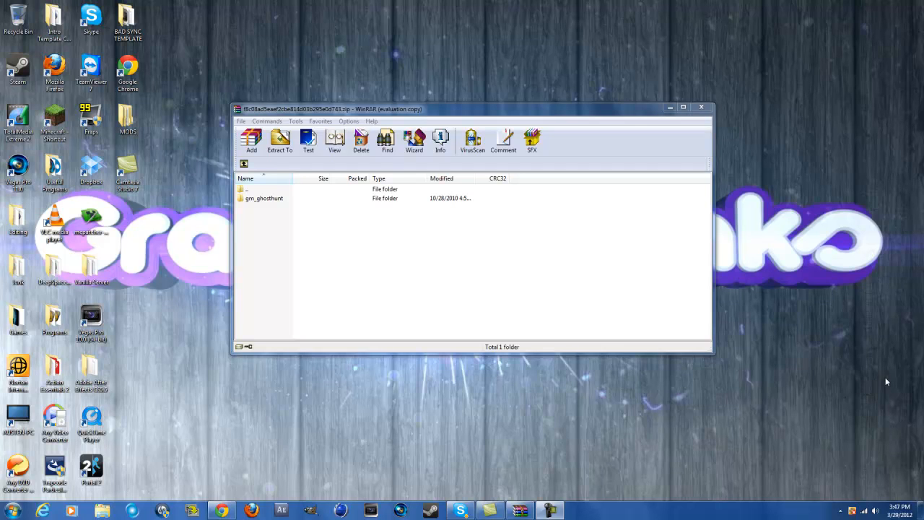
mouse_move(879, 374)
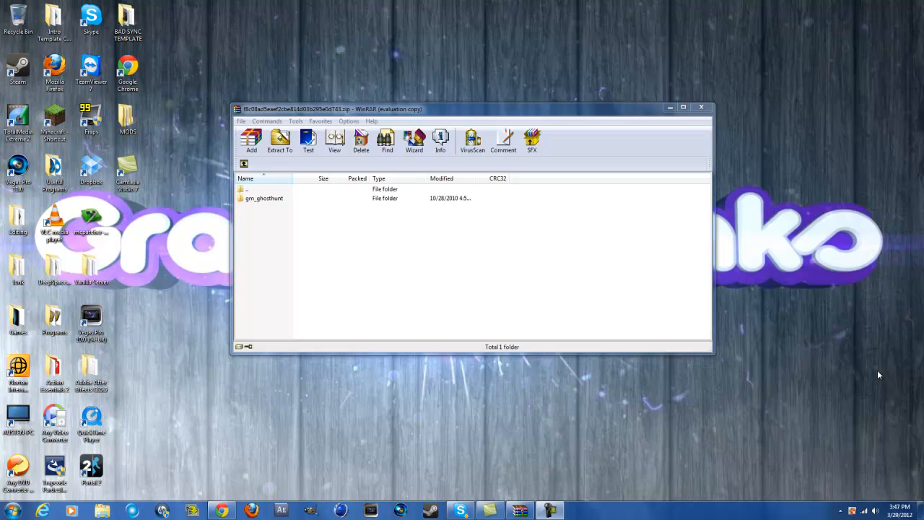
mouse_move(396, 267)
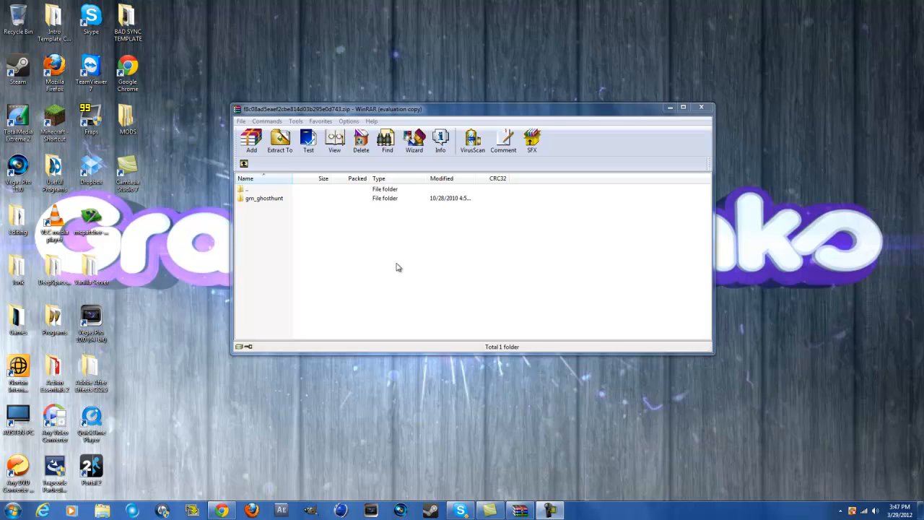
mouse_move(311, 267)
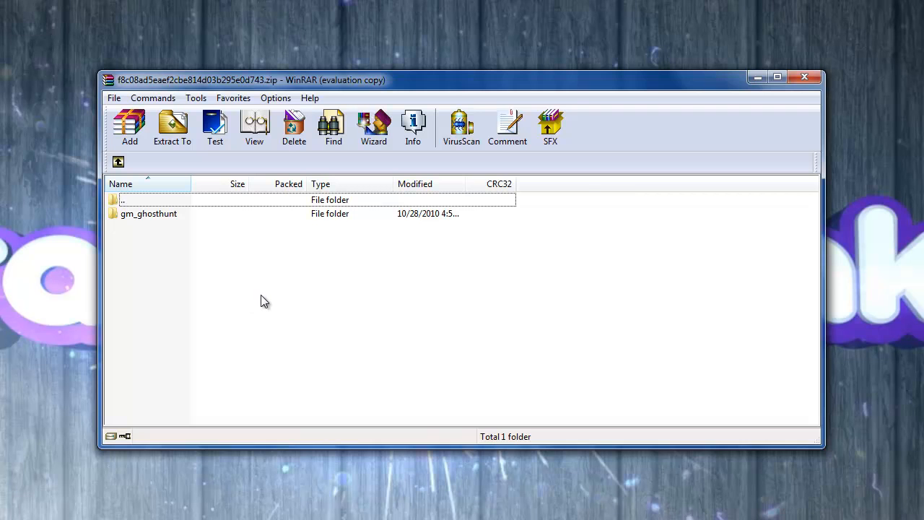
mouse_move(261, 280)
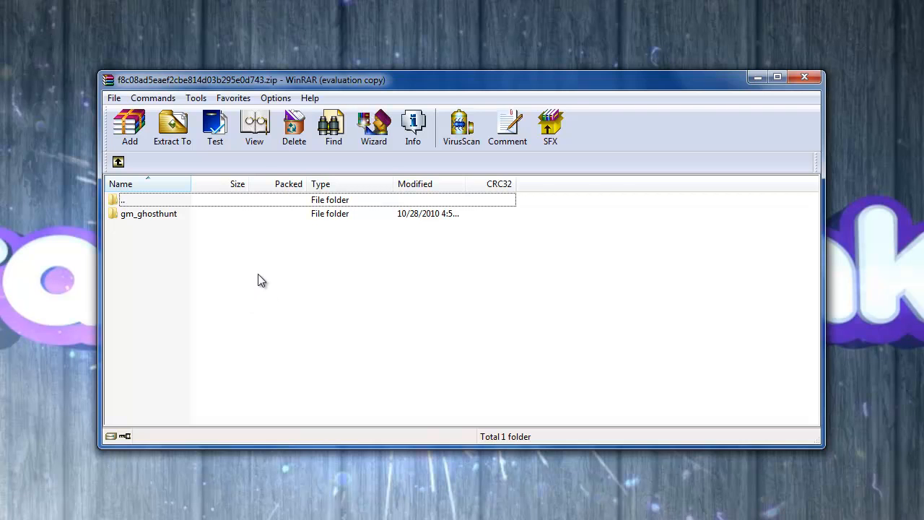
mouse_move(329, 101)
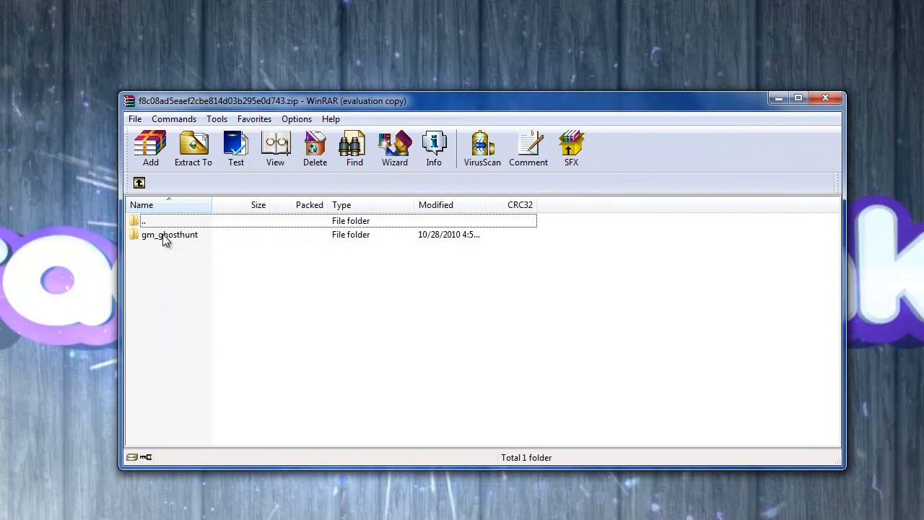
- Browse from Computer through C:, Program Files (x86) and Steam into steamapps
click(169, 233)
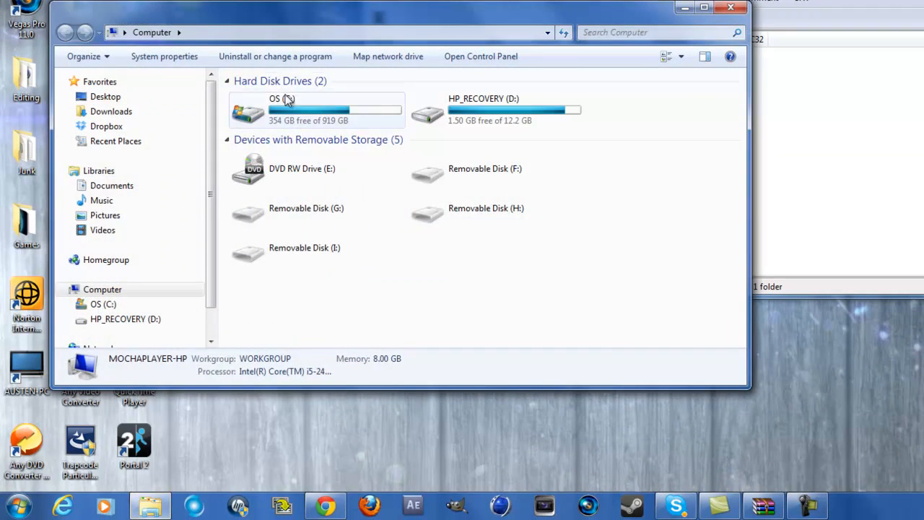
double_click(275, 108)
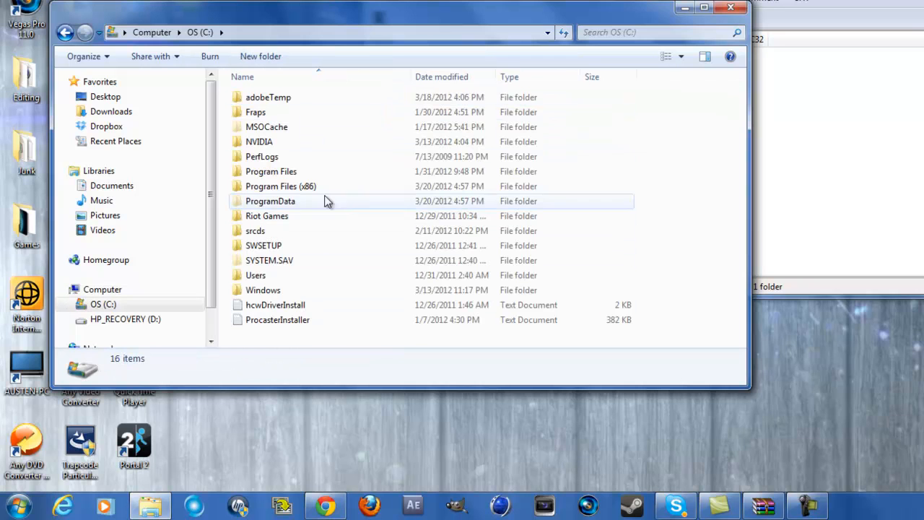
double_click(280, 186)
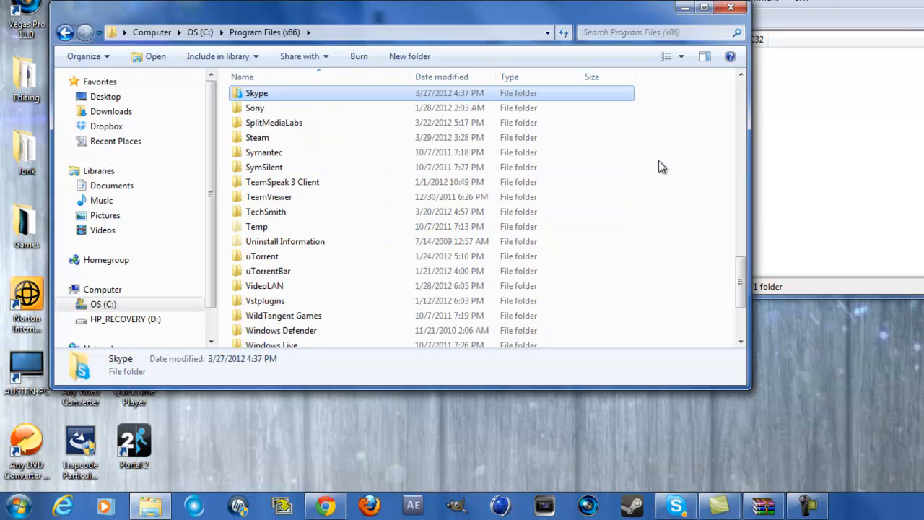
double_click(257, 138)
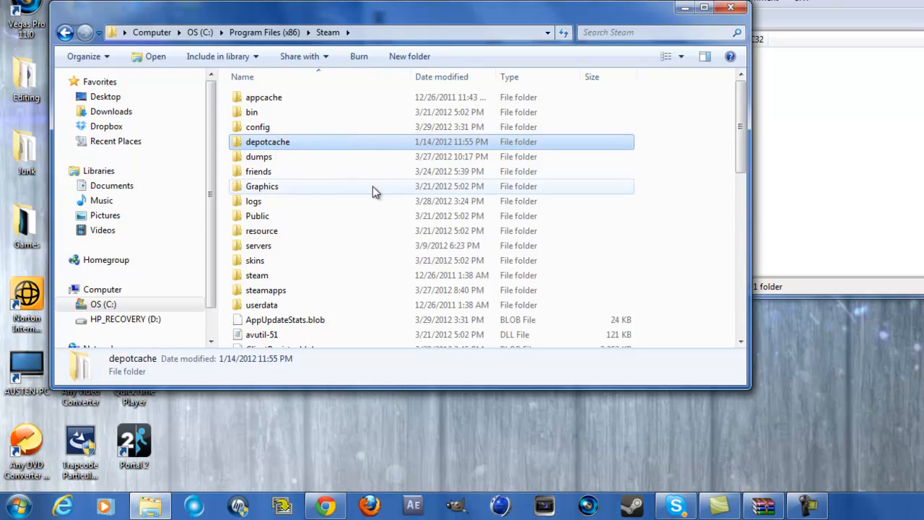
double_click(265, 289)
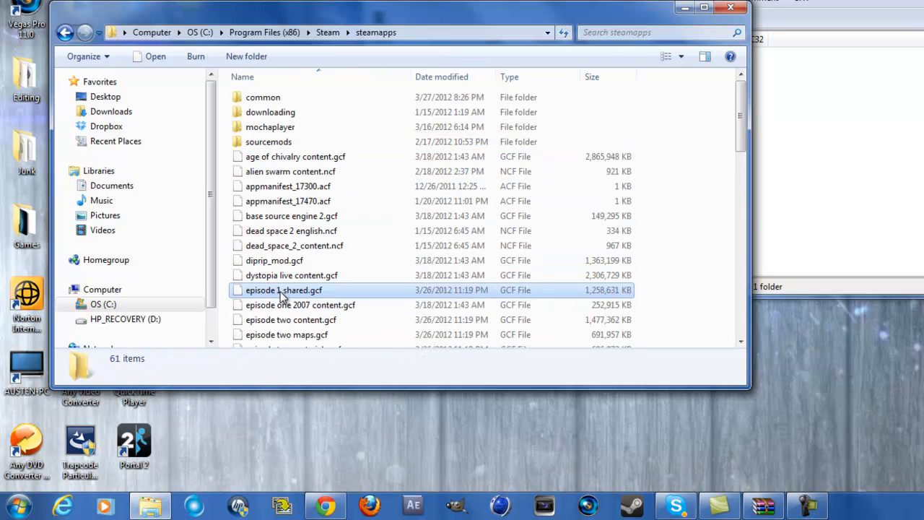
- Search steamapps for 'garry' and open the inner garrysmod game folder
click(650, 32)
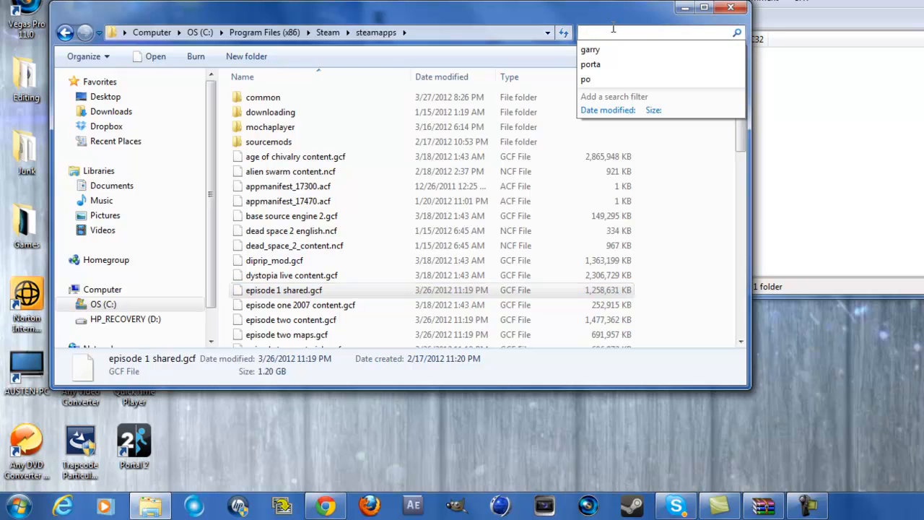
text(garry)
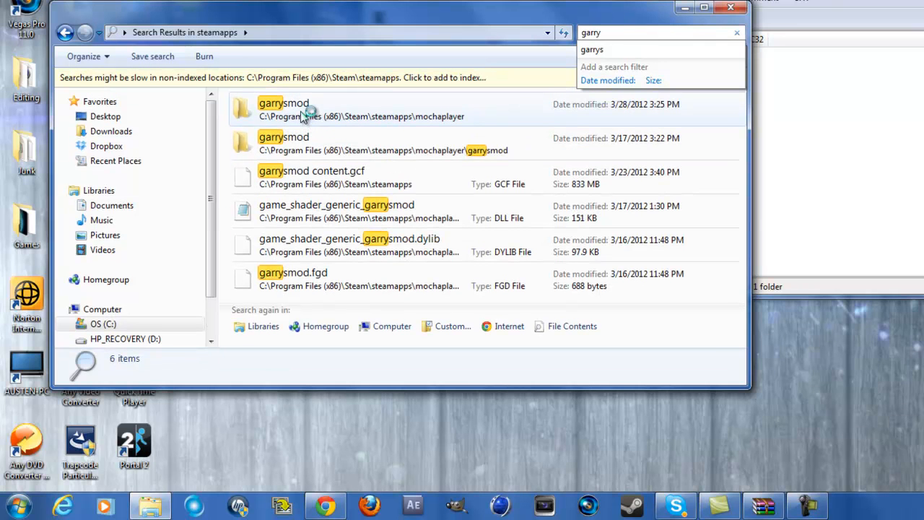
double_click(282, 108)
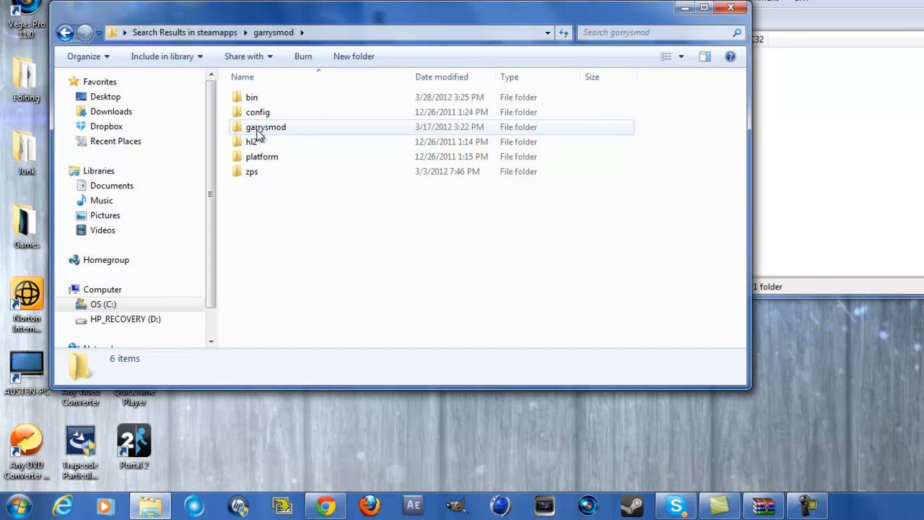
double_click(266, 126)
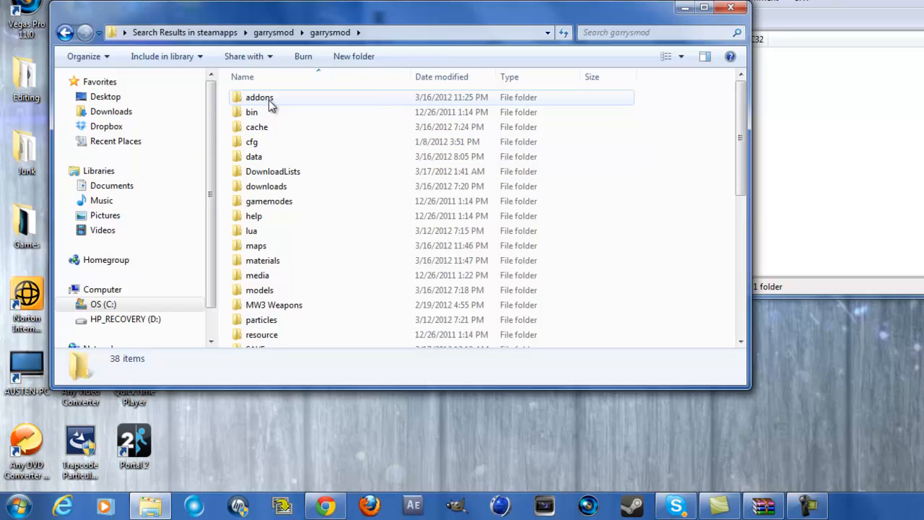
scroll(down, 3)
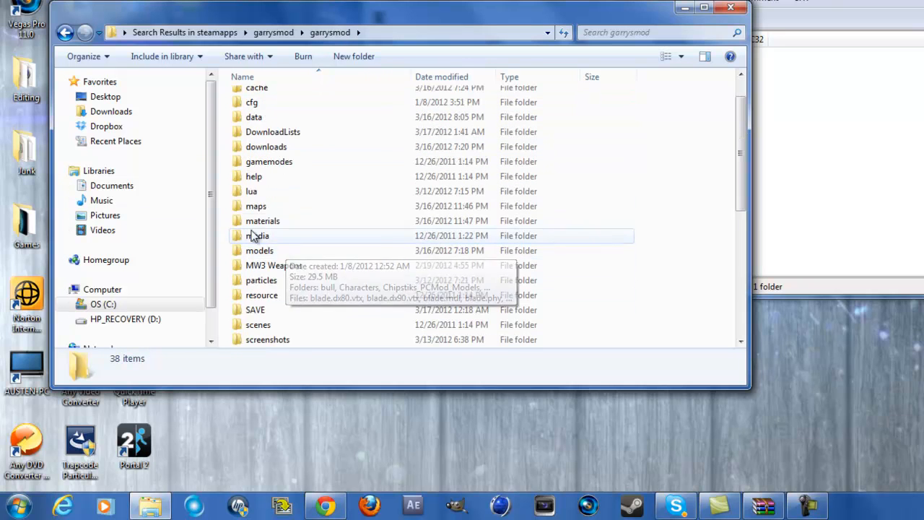